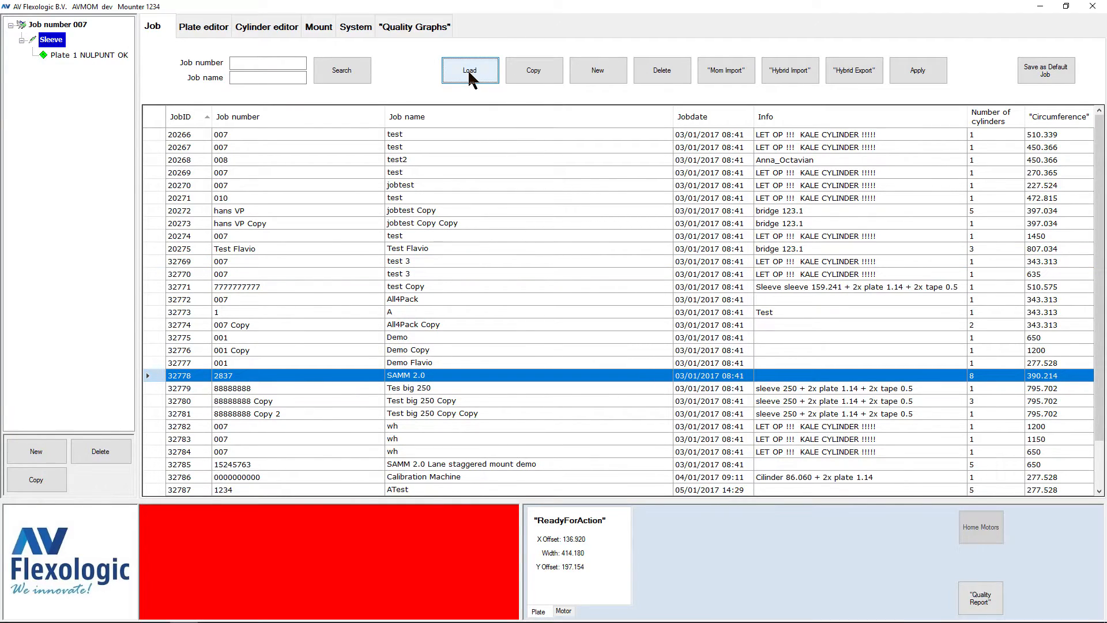
Load job 2837 'SAMM 2.0' with its eight colour cylinders from the job list.
{"action": "left_click", "coordinate": [471, 71]}
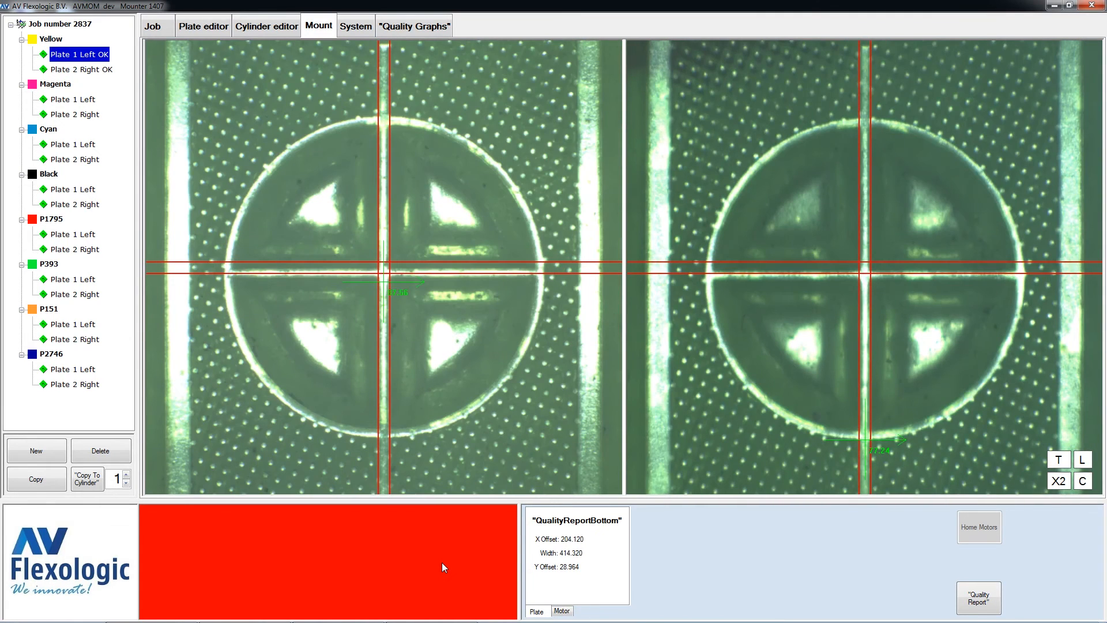
Generate the SAMM 2.0 quality report and view its cover page in Adobe Reader.
{"action": "left_click", "coordinate": [978, 597]}
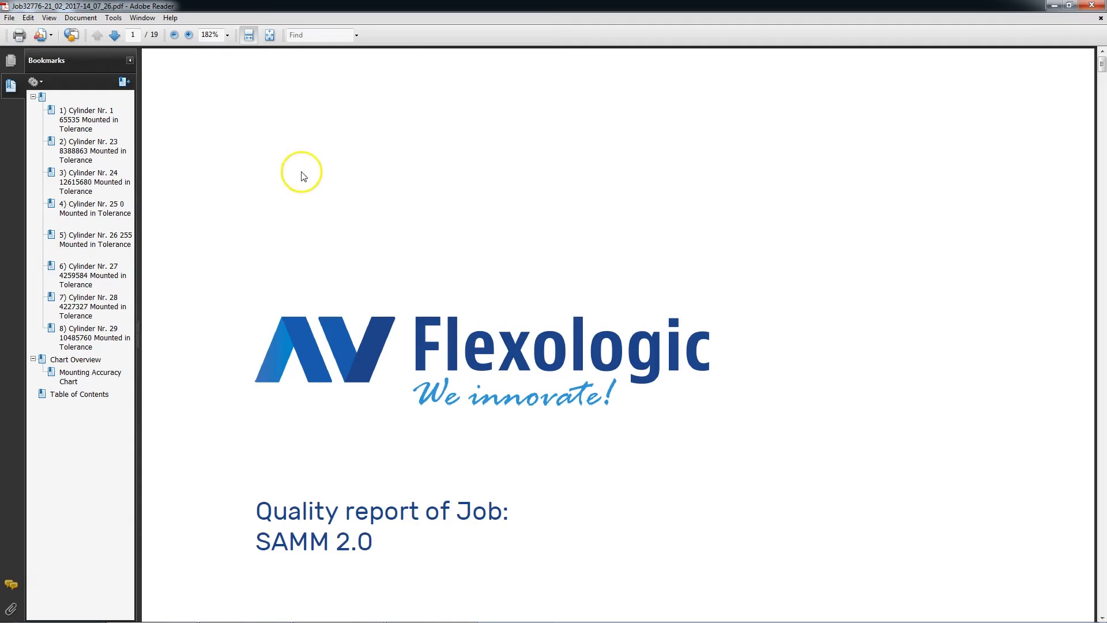